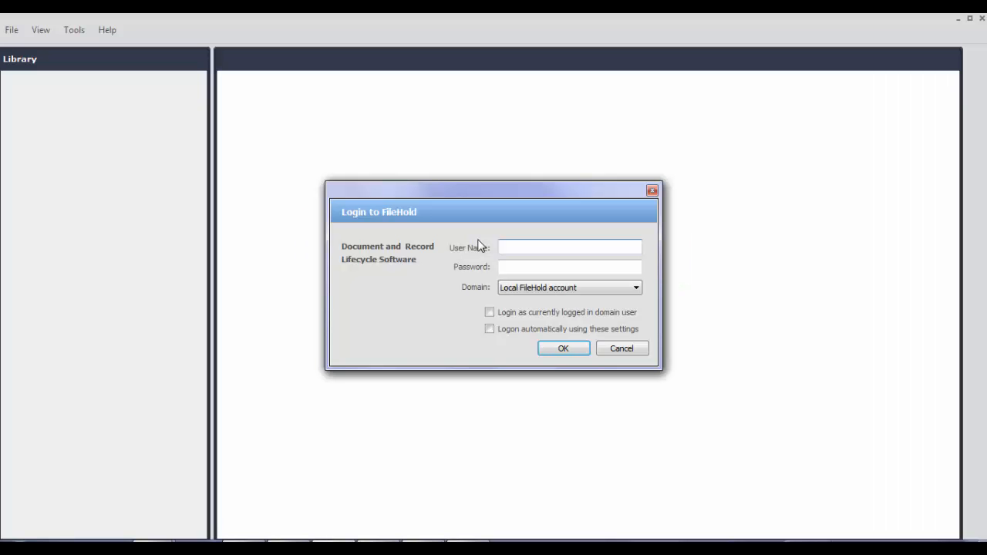
Step: Sign in with the local account and bring up the library File commands
text(s)
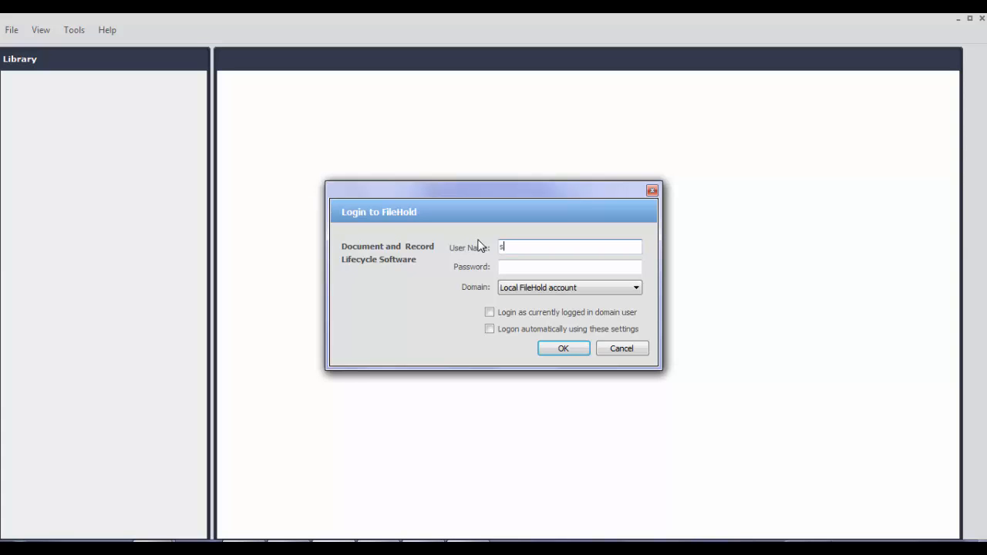
text(ysadm)
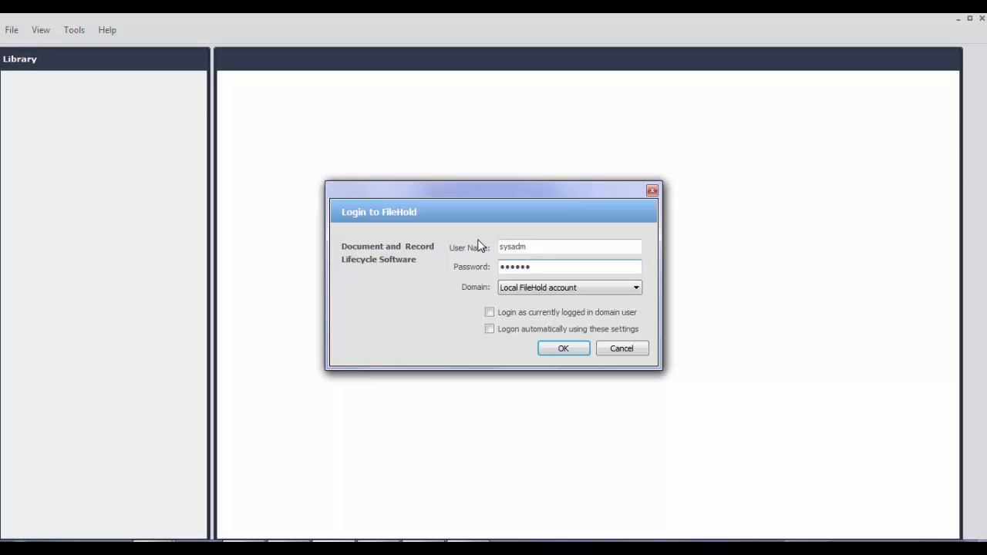
click(563, 348)
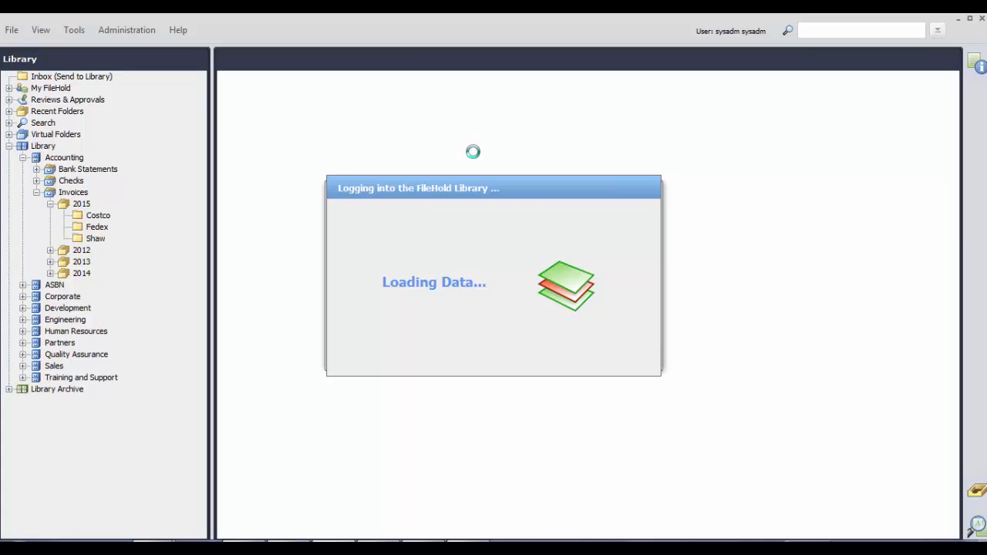
click(13, 30)
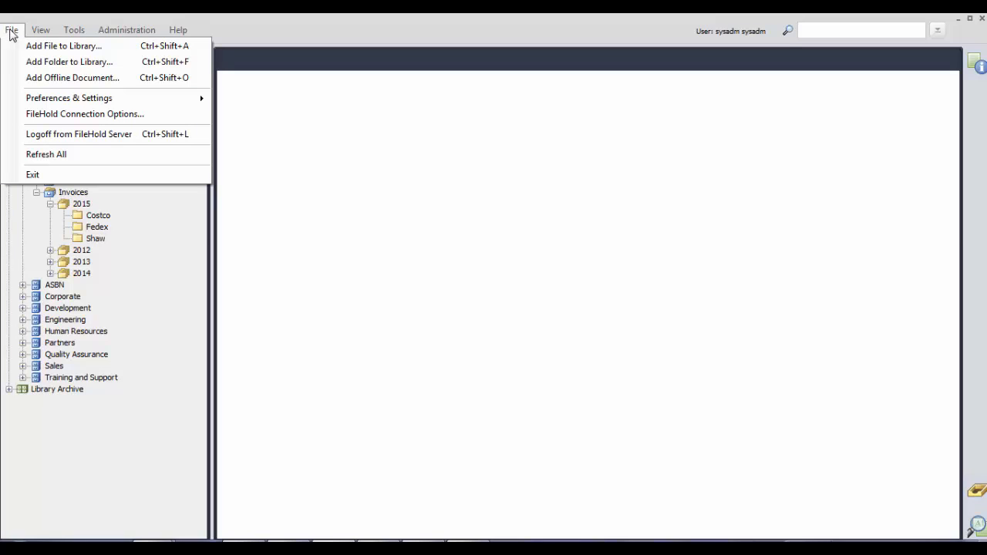
mouse_move(67, 98)
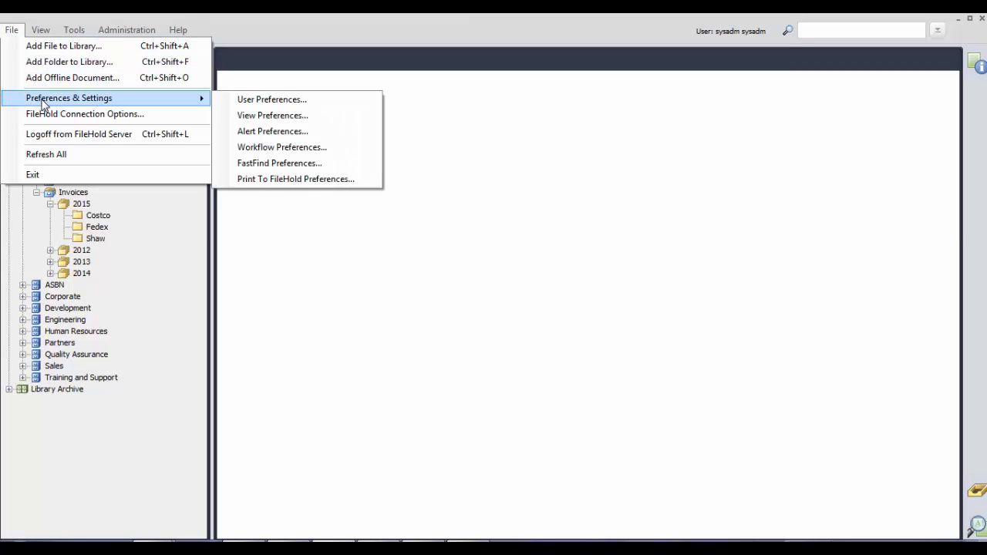
mouse_move(279, 164)
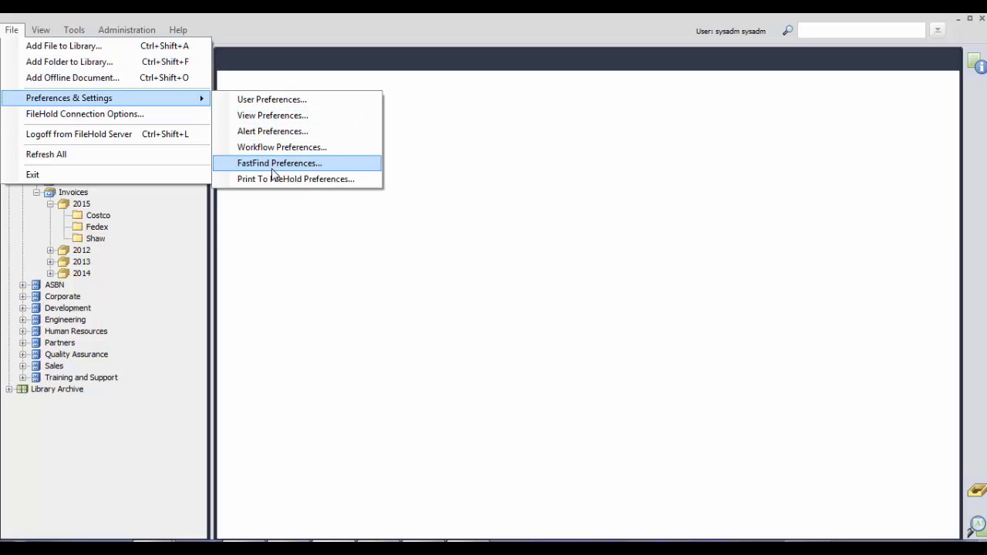
Step: Enable FastFind with mouse, selection, clipboard and screen OCR searching in My FastFind Preferences
click(279, 163)
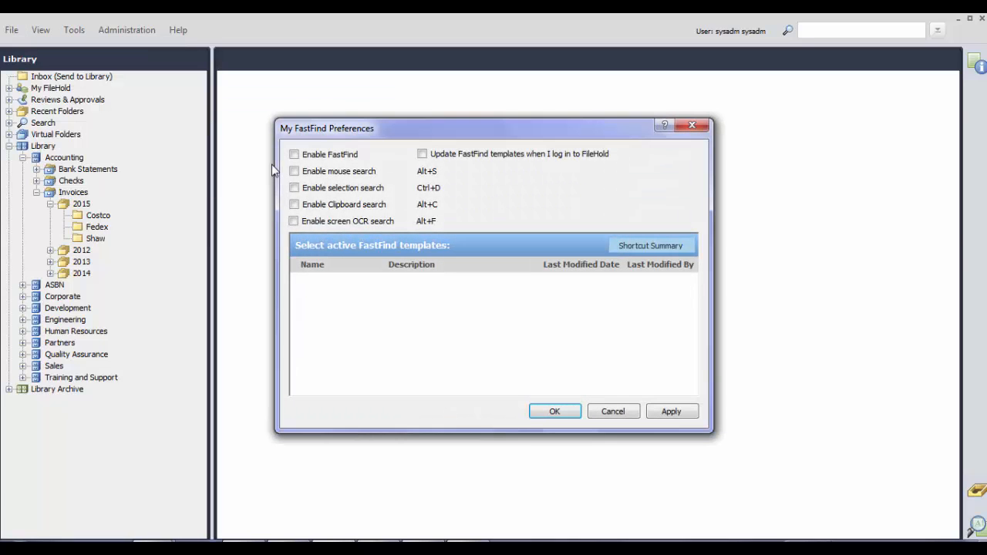
click(293, 154)
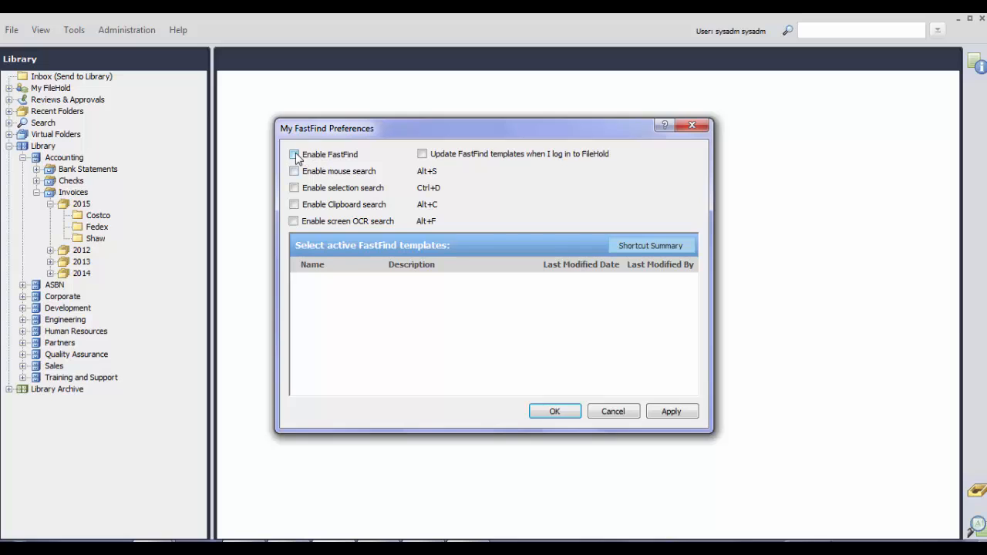
click(293, 154)
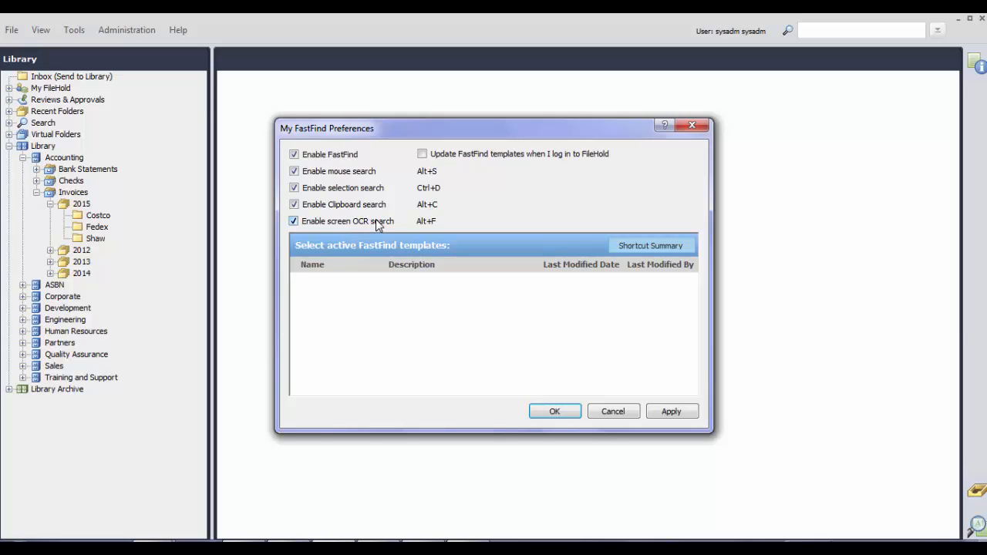
mouse_move(379, 224)
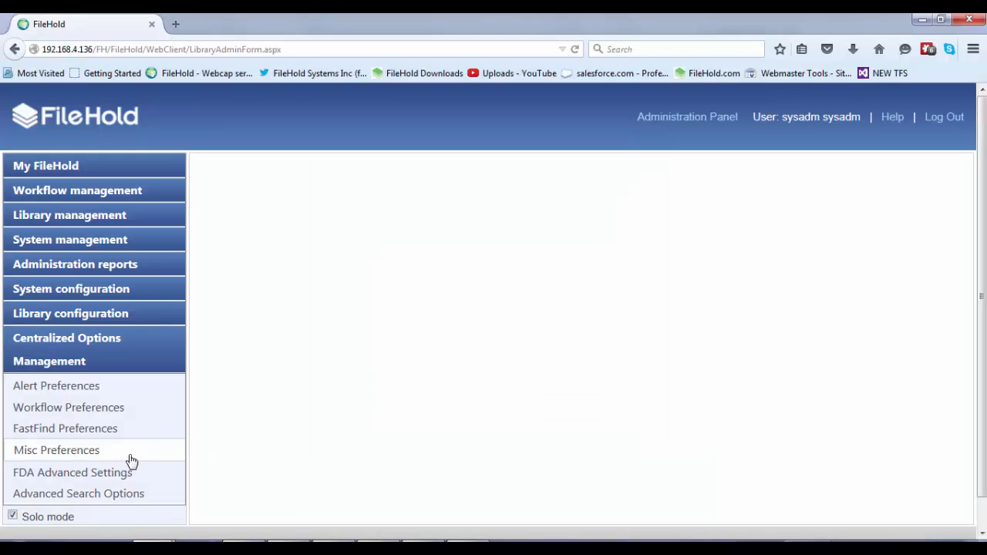
mouse_move(104, 429)
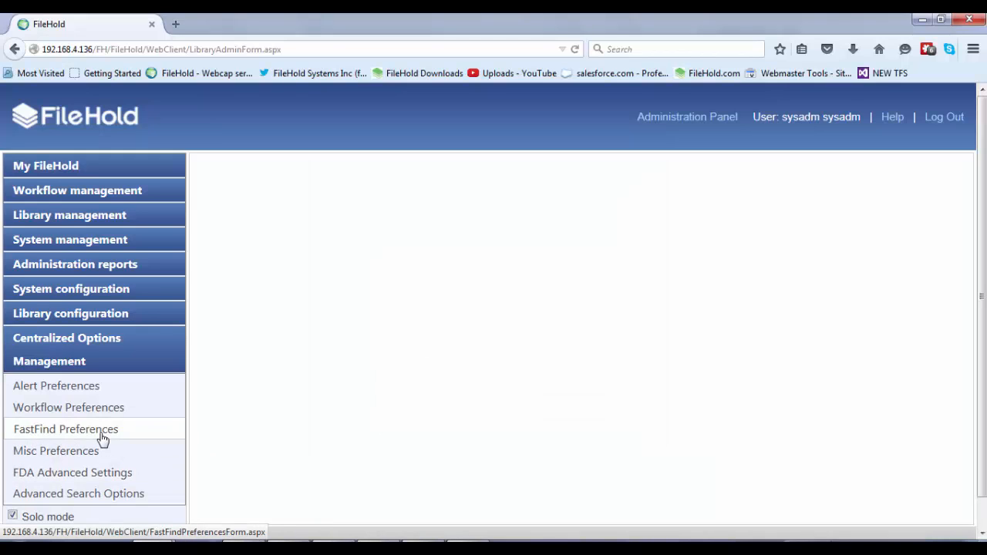
Step: Set centralized FastFind to Enabled and allow template updates at login in the Administration Panel
click(65, 429)
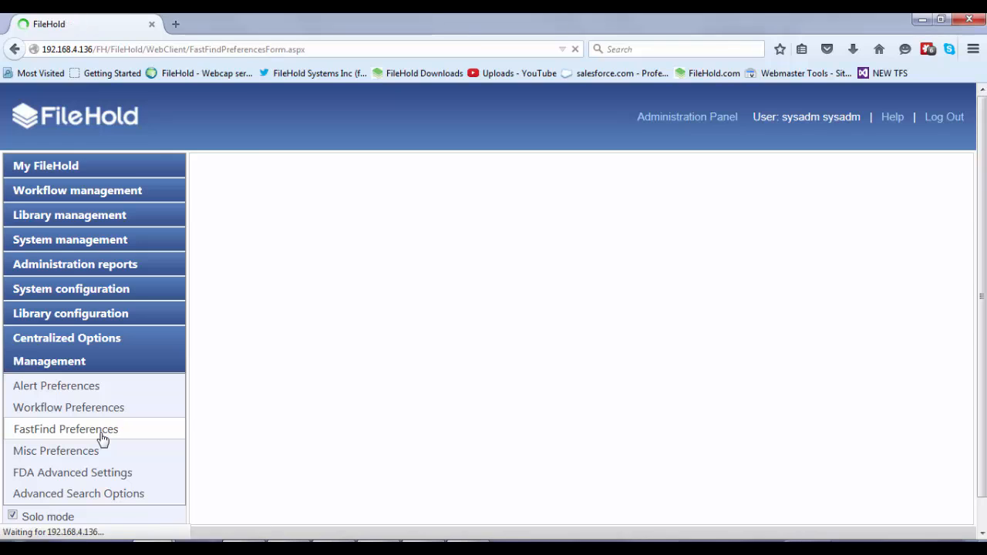
click(65, 428)
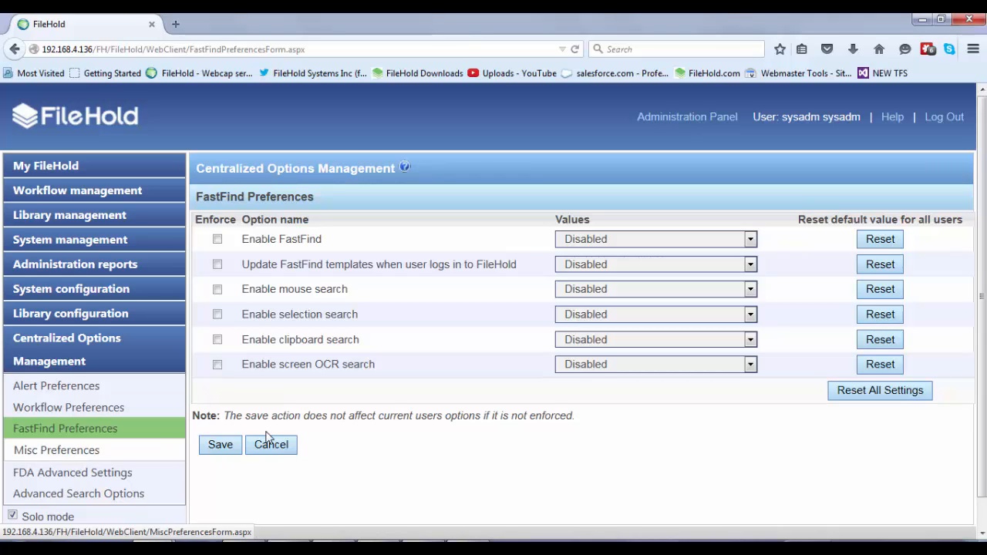
click(748, 237)
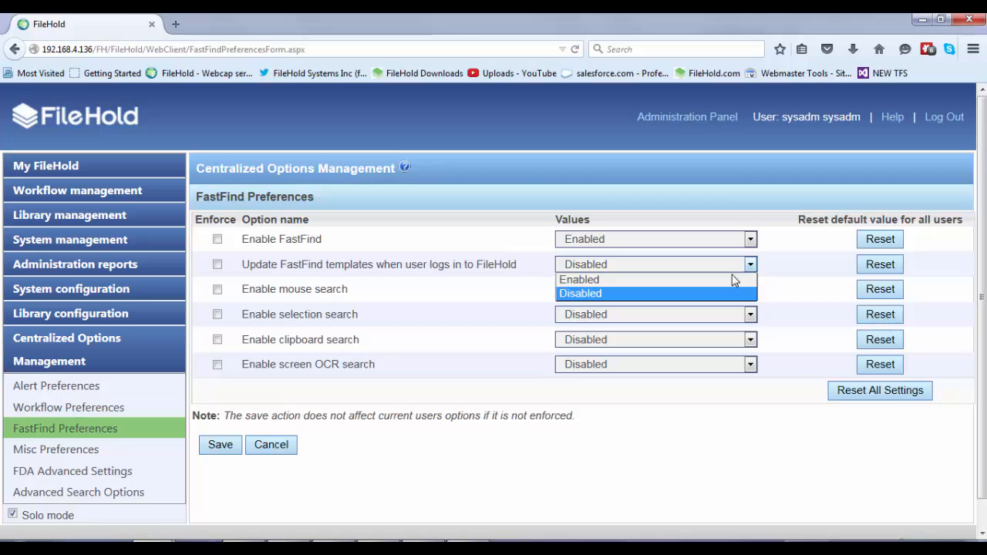
click(578, 279)
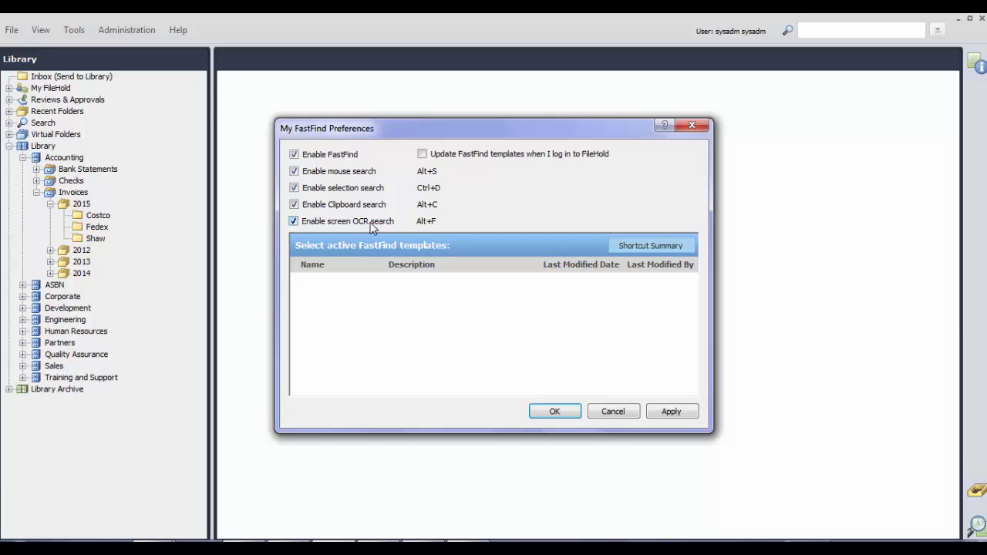
mouse_move(386, 228)
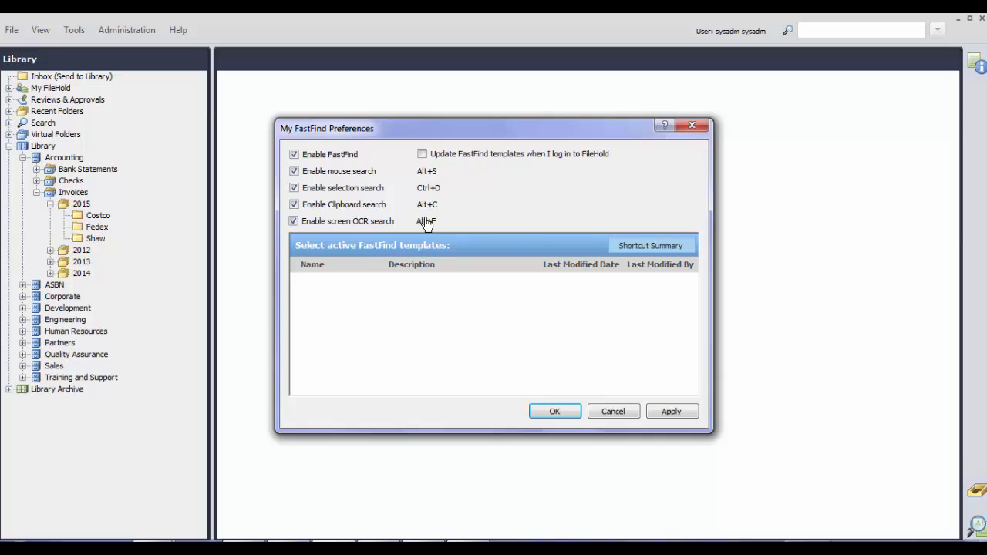
Step: Review the Alt+F screen OCR shortcut keys, cancel the change and confirm the FastFind preferences
click(426, 223)
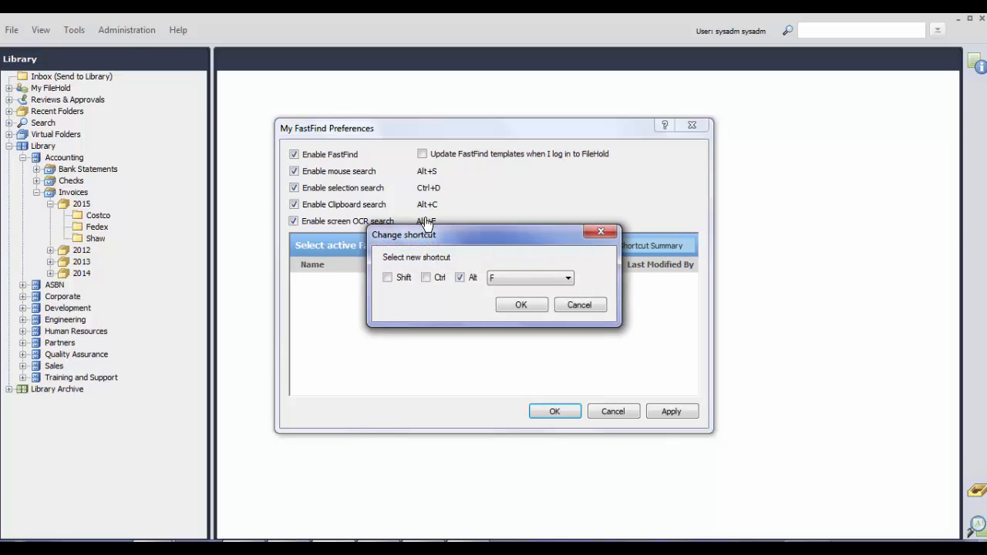
click(567, 278)
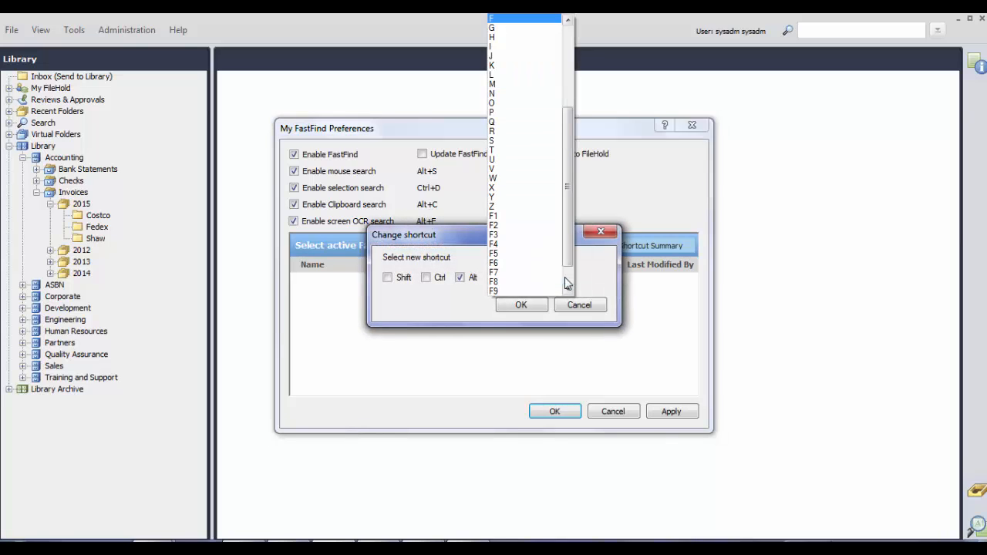
scroll(down, 3)
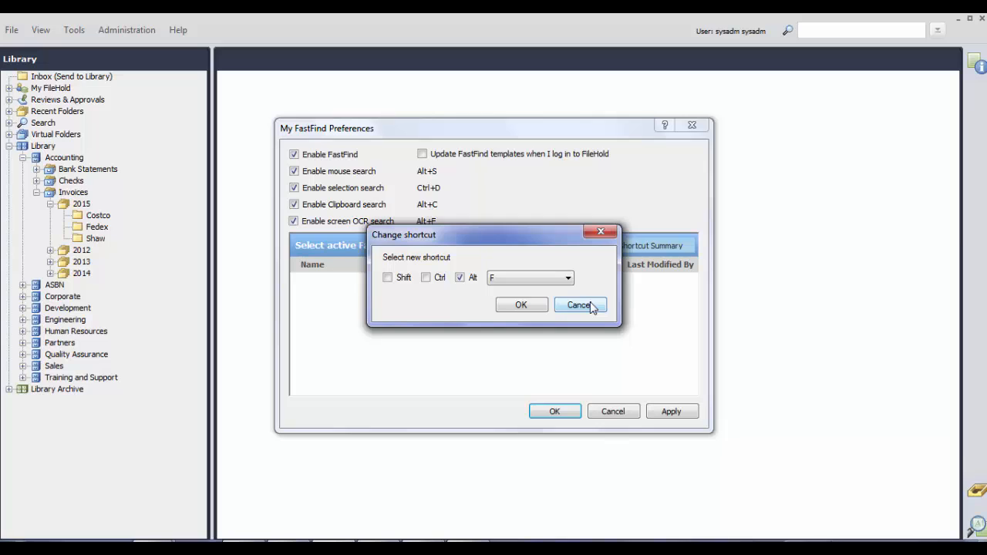
click(578, 305)
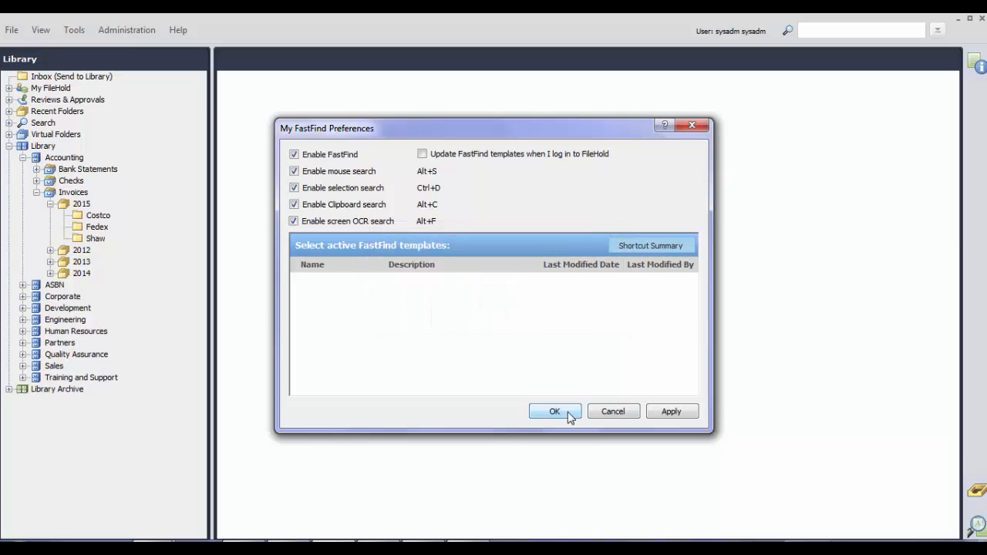
click(555, 410)
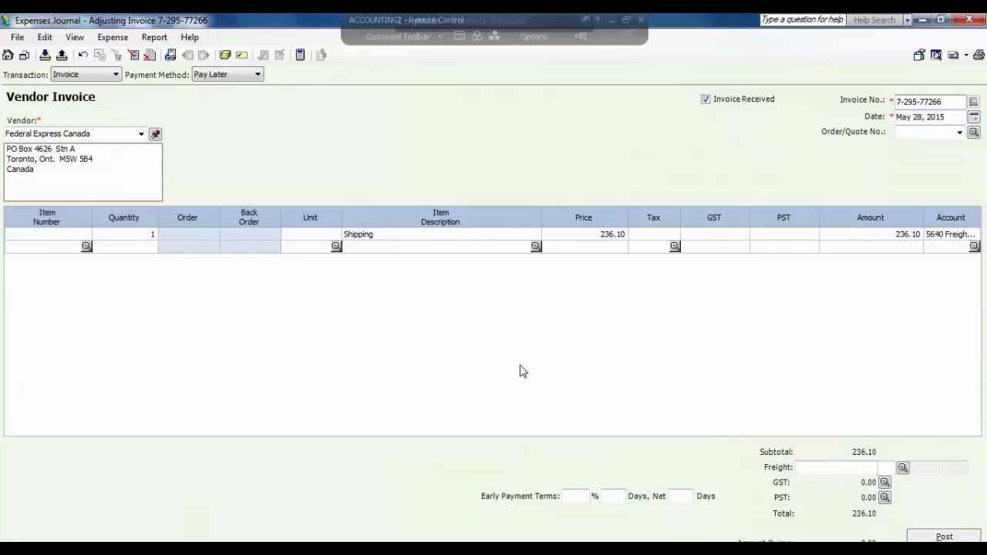
click(928, 102)
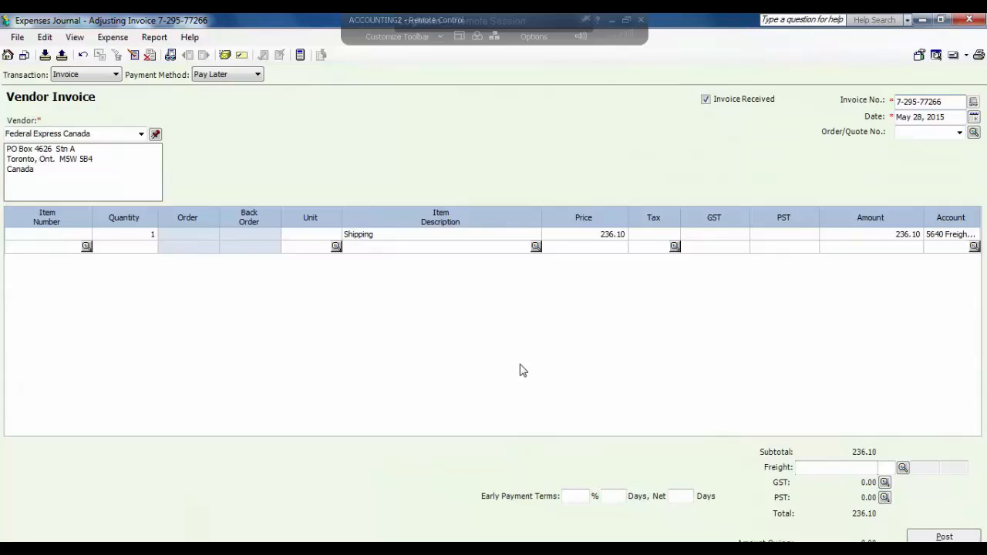
click(928, 101)
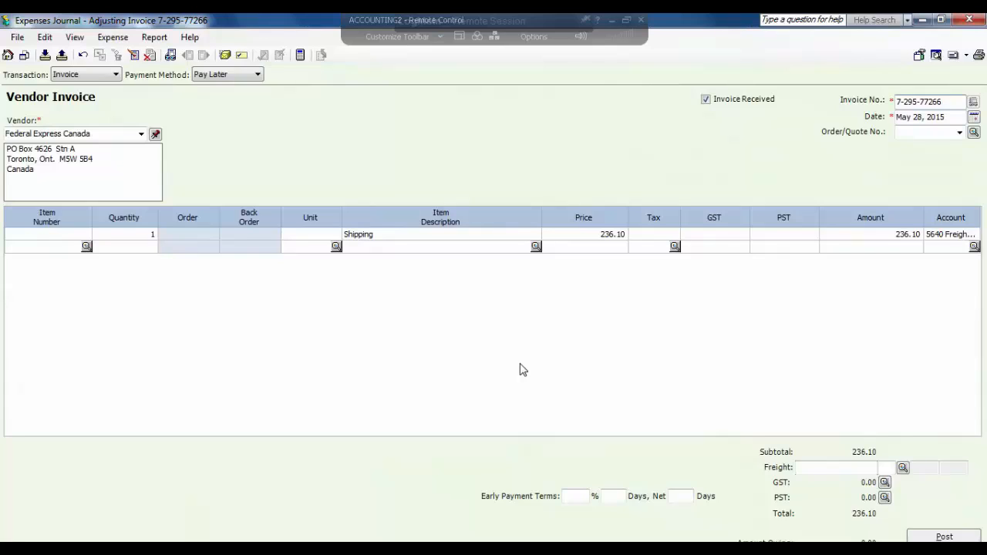
mouse_move(722, 290)
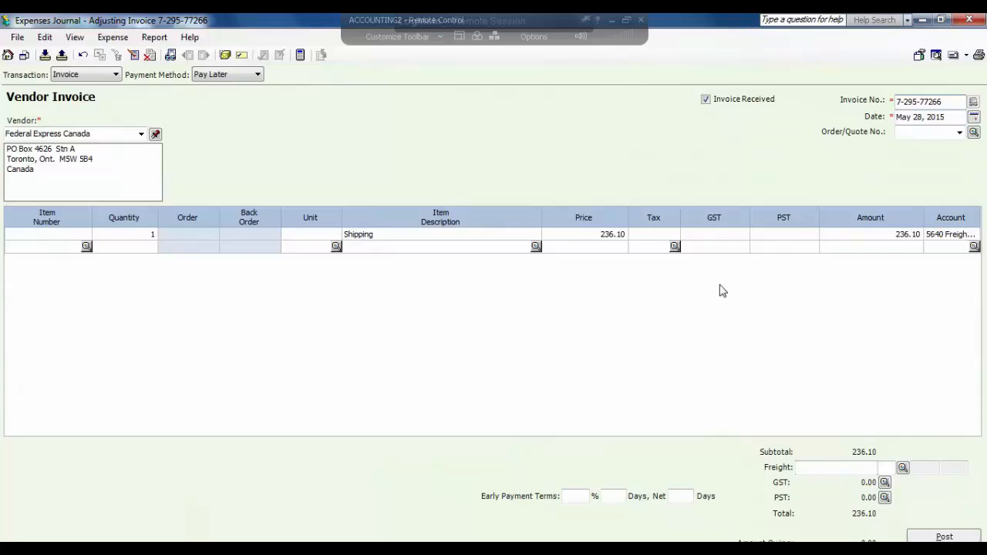
click(928, 101)
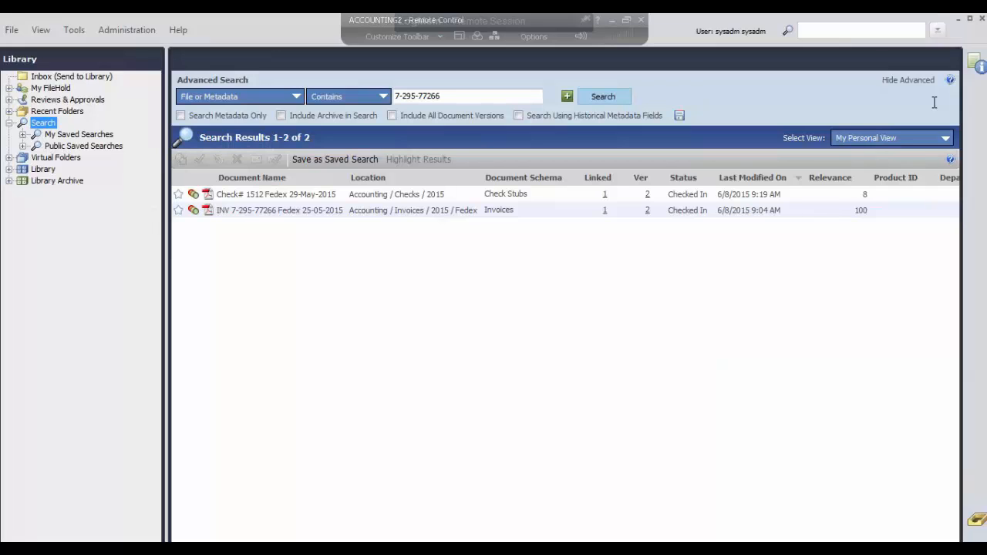
mouse_move(937, 111)
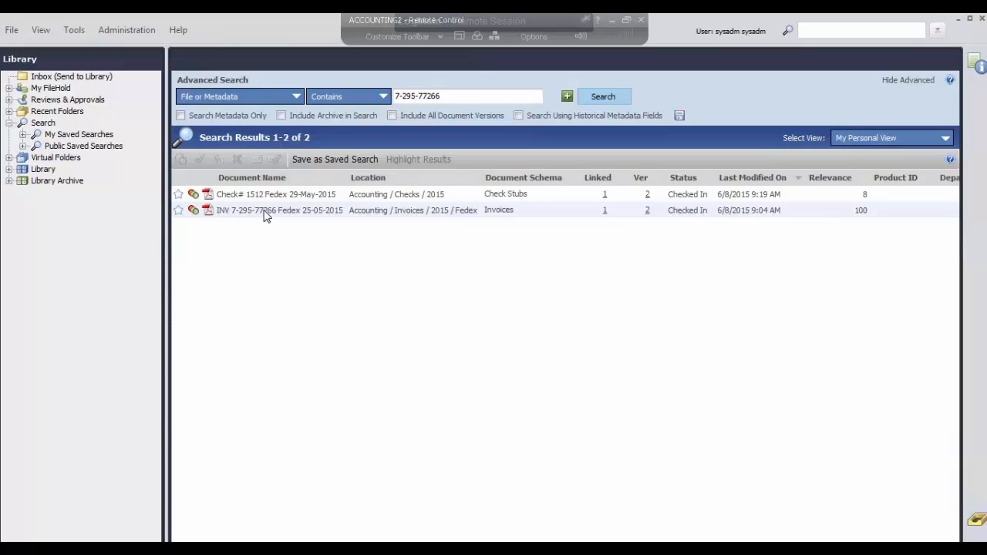
Step: View the INV 7-295-77266 FedEx invoice in the PDF viewer, page through it and return to Sage 50
click(279, 209)
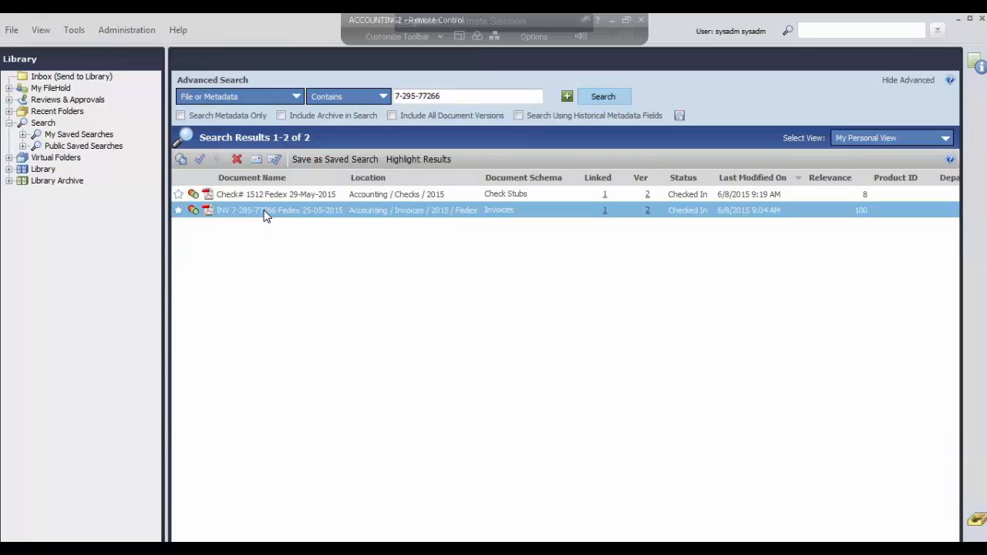
right_click(266, 210)
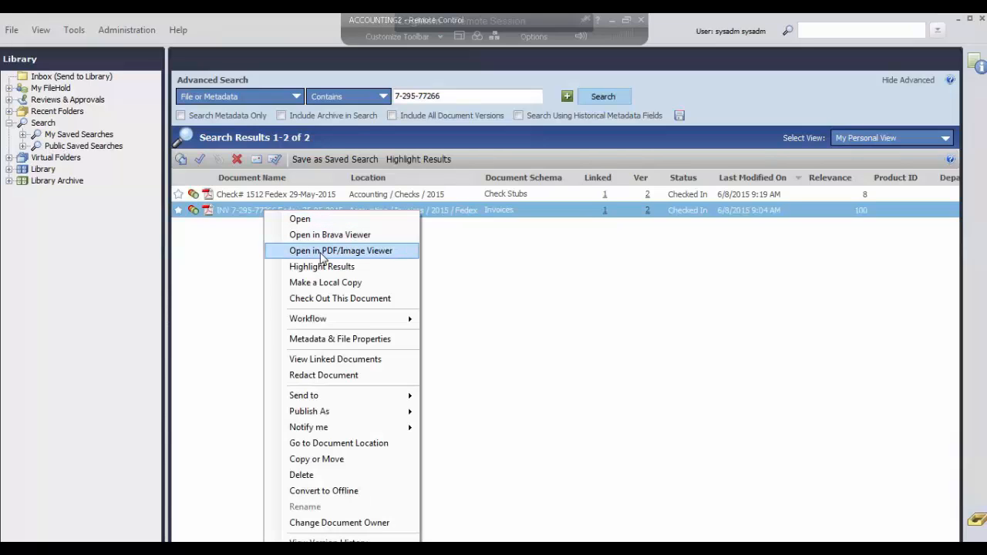
click(340, 250)
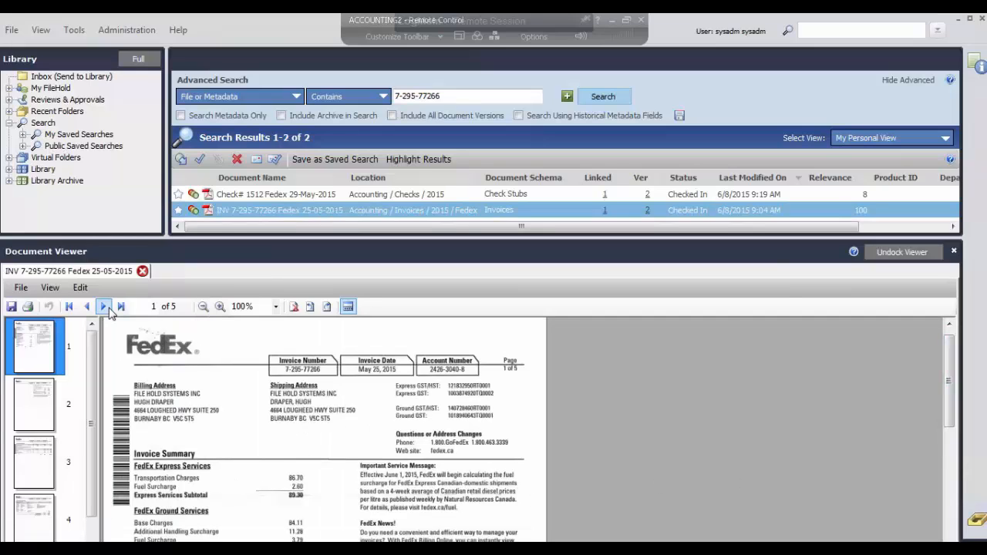
click(103, 306)
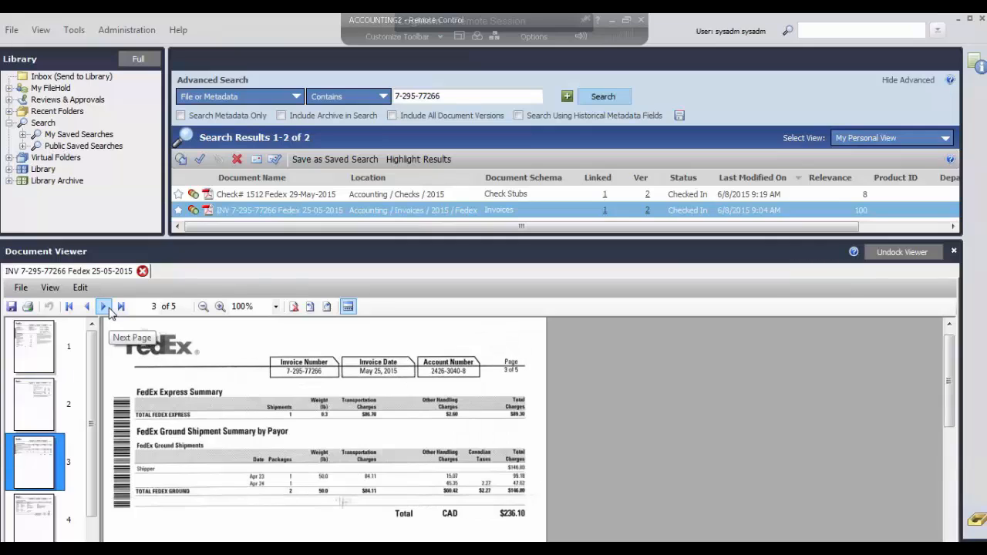
click(103, 306)
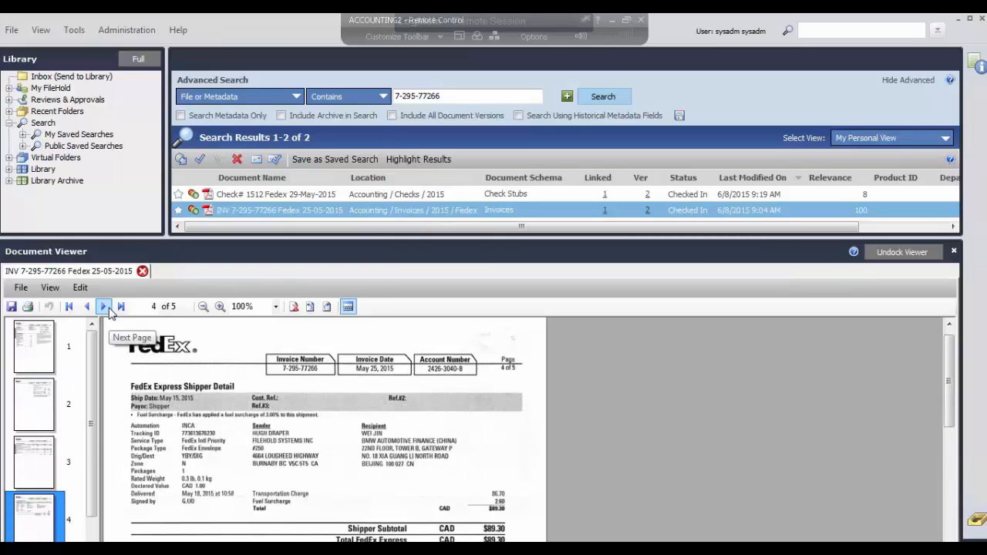
click(103, 305)
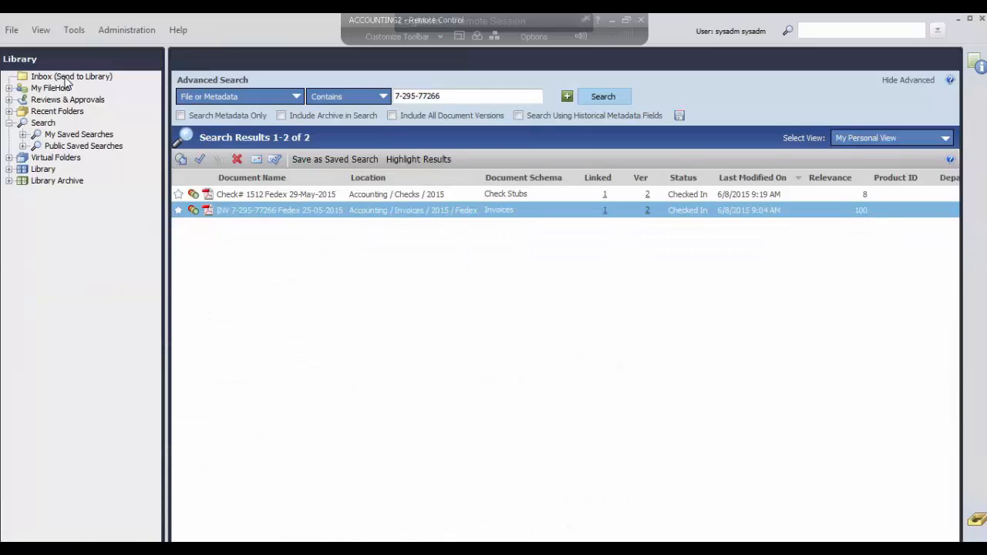
click(71, 77)
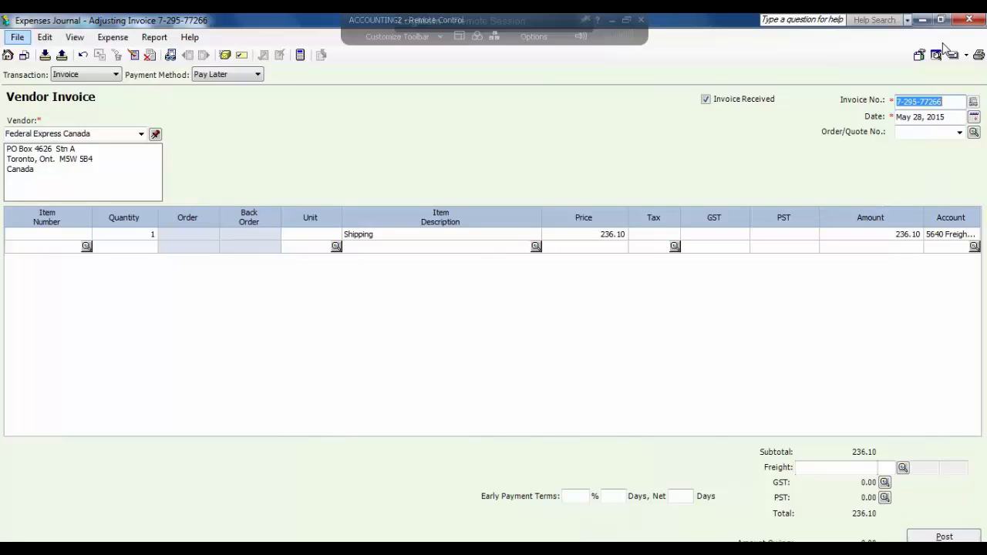
mouse_move(944, 48)
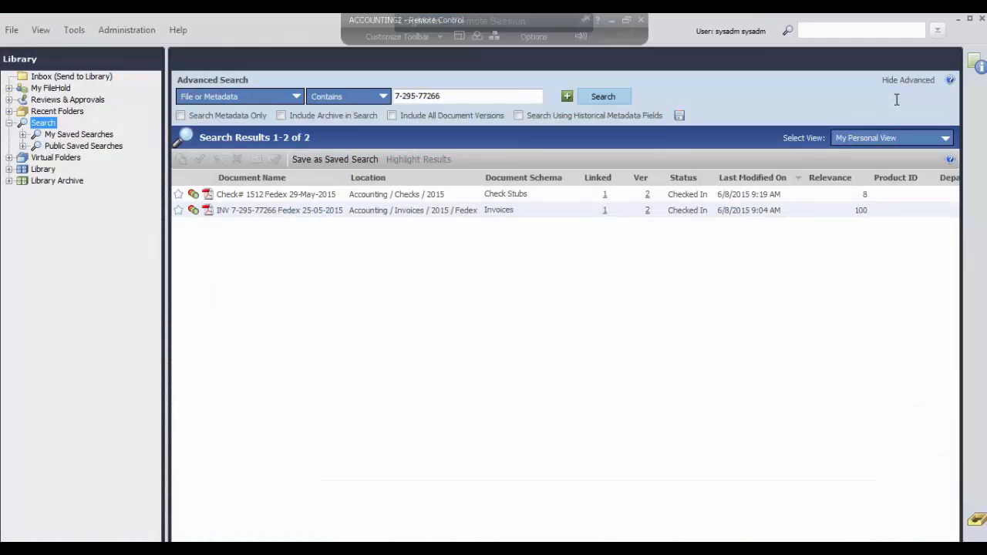
Step: Rerun FastFind on the Invoice No. value to list the same two documents again
click(71, 76)
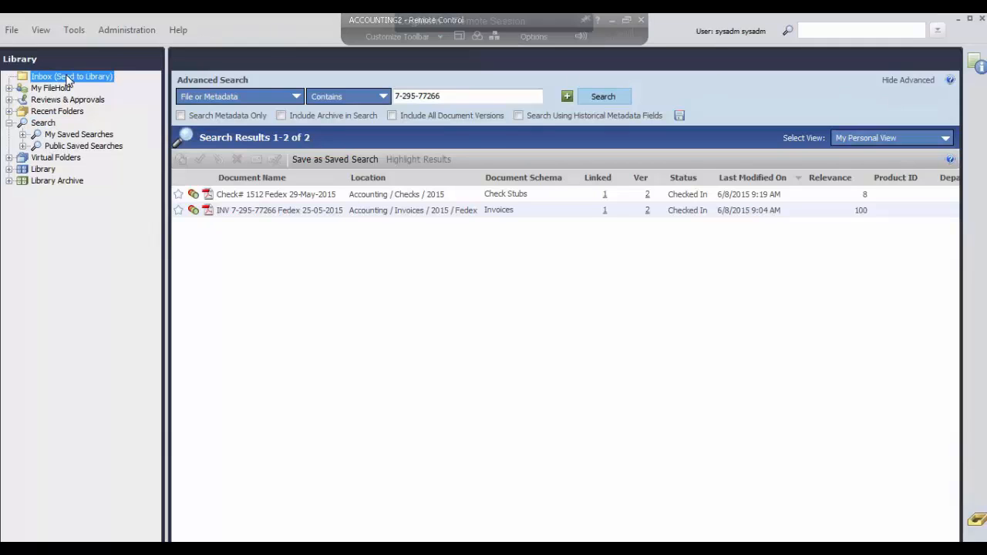
click(71, 77)
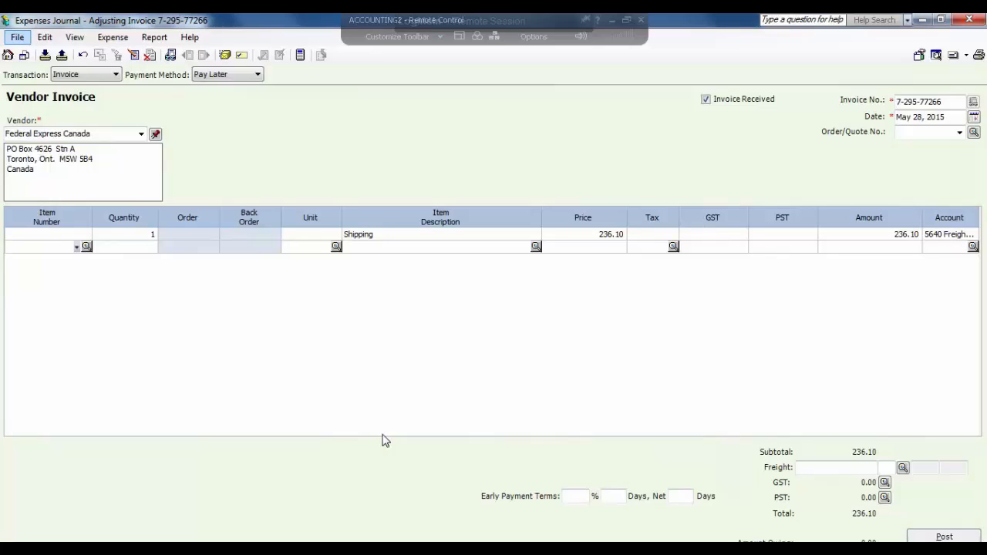
mouse_move(74, 170)
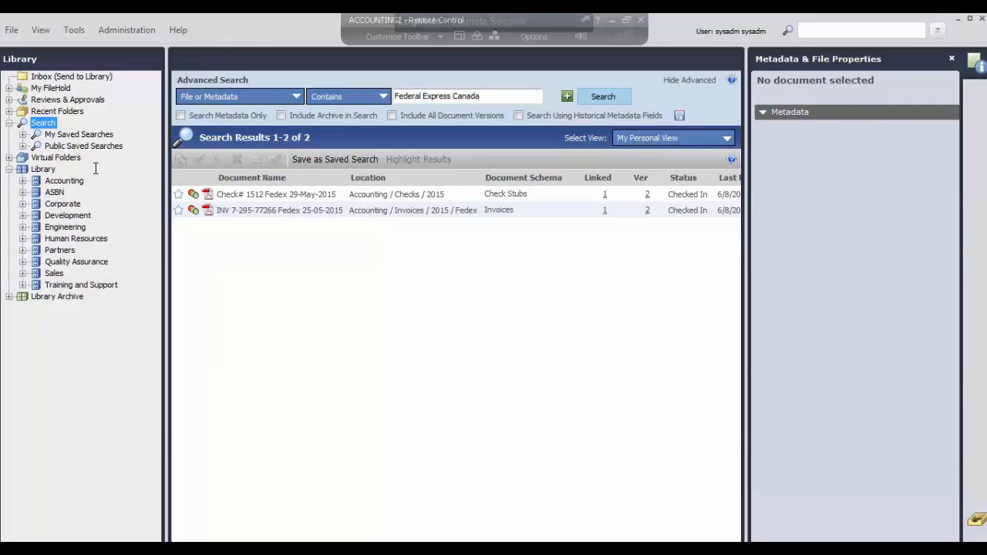
mouse_move(373, 176)
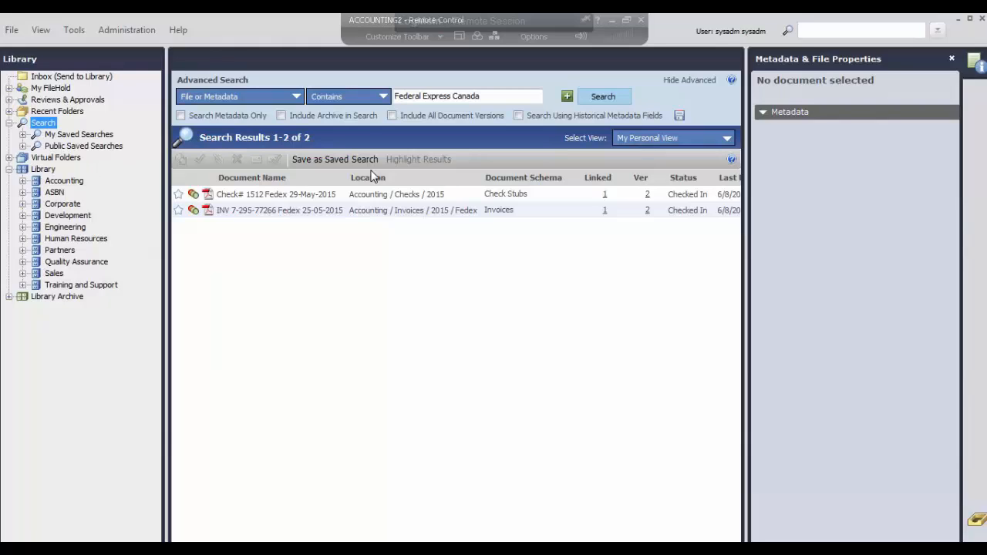
mouse_move(604, 198)
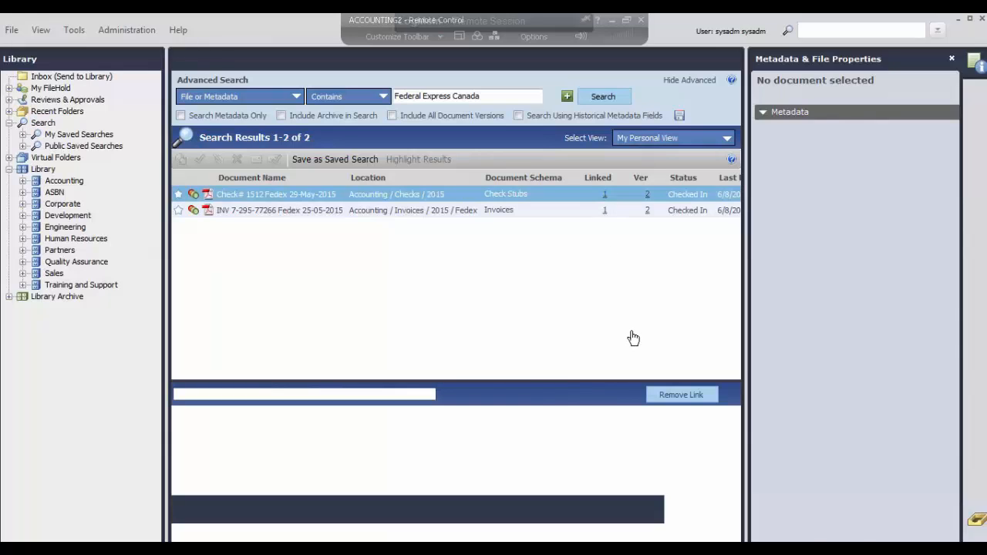
Step: Select the Check# 1512 result from the Federal Express Canada vendor search
click(274, 194)
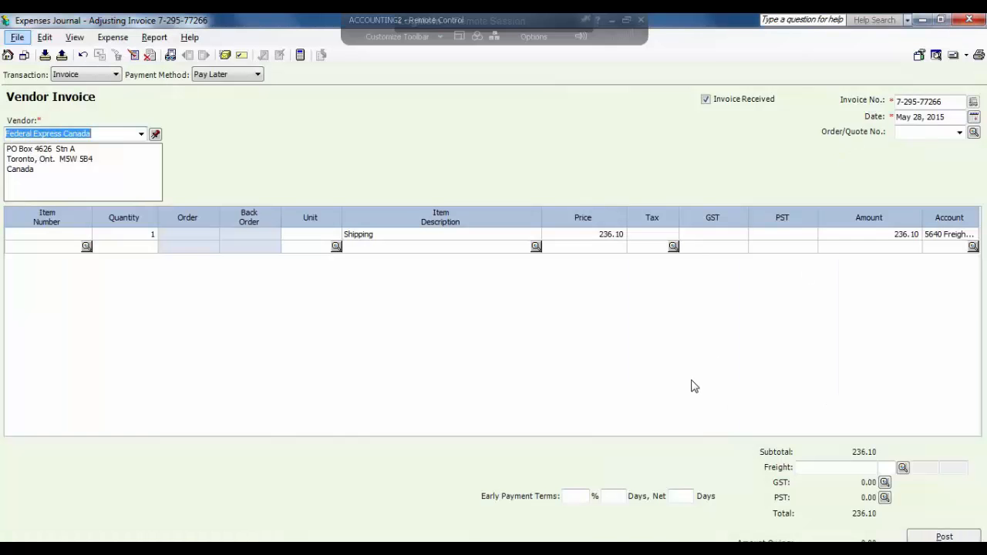
mouse_move(697, 386)
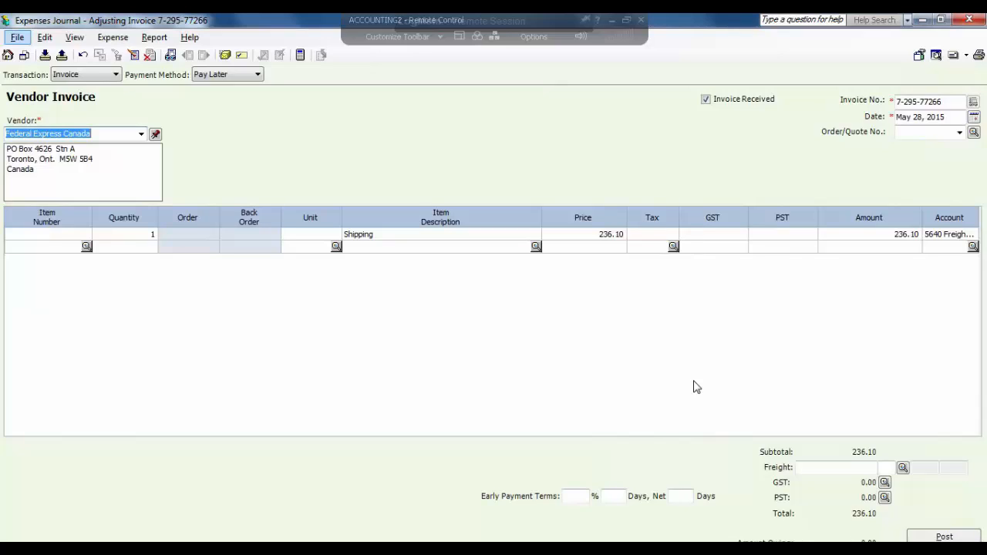
mouse_move(703, 384)
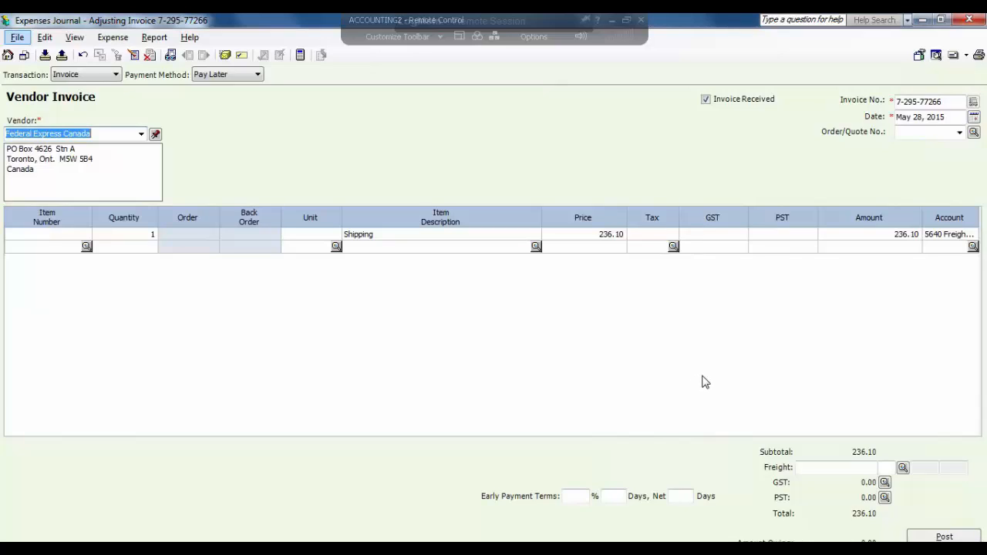
mouse_move(706, 375)
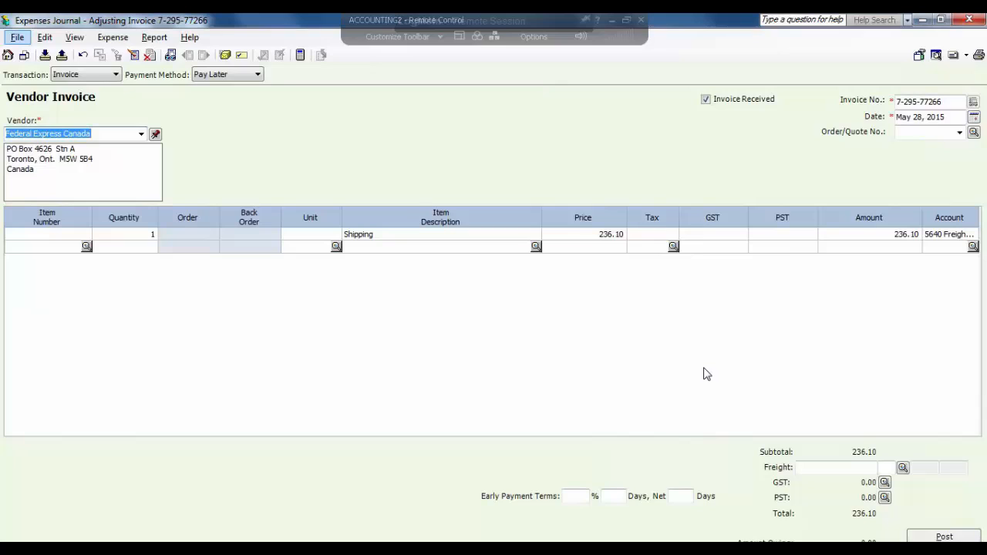